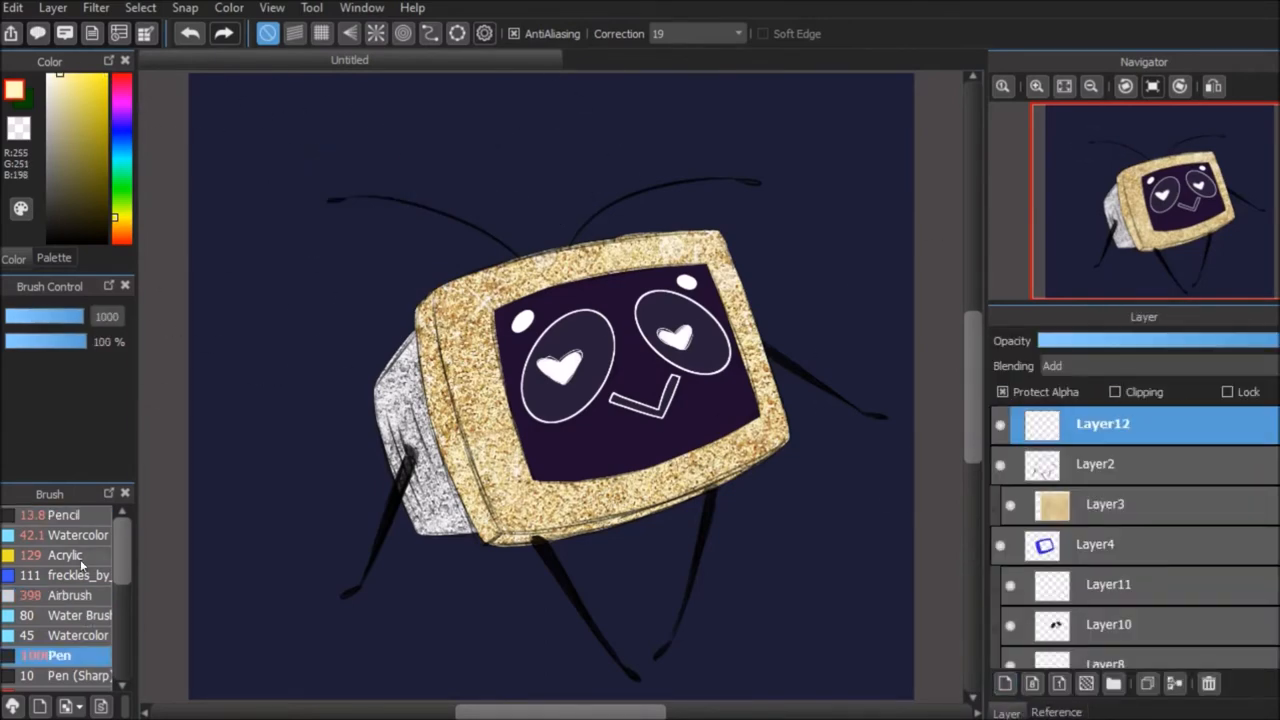
Switch to the Airbrush tool for a soft glow on the left antenna tip
left_click(70, 595)
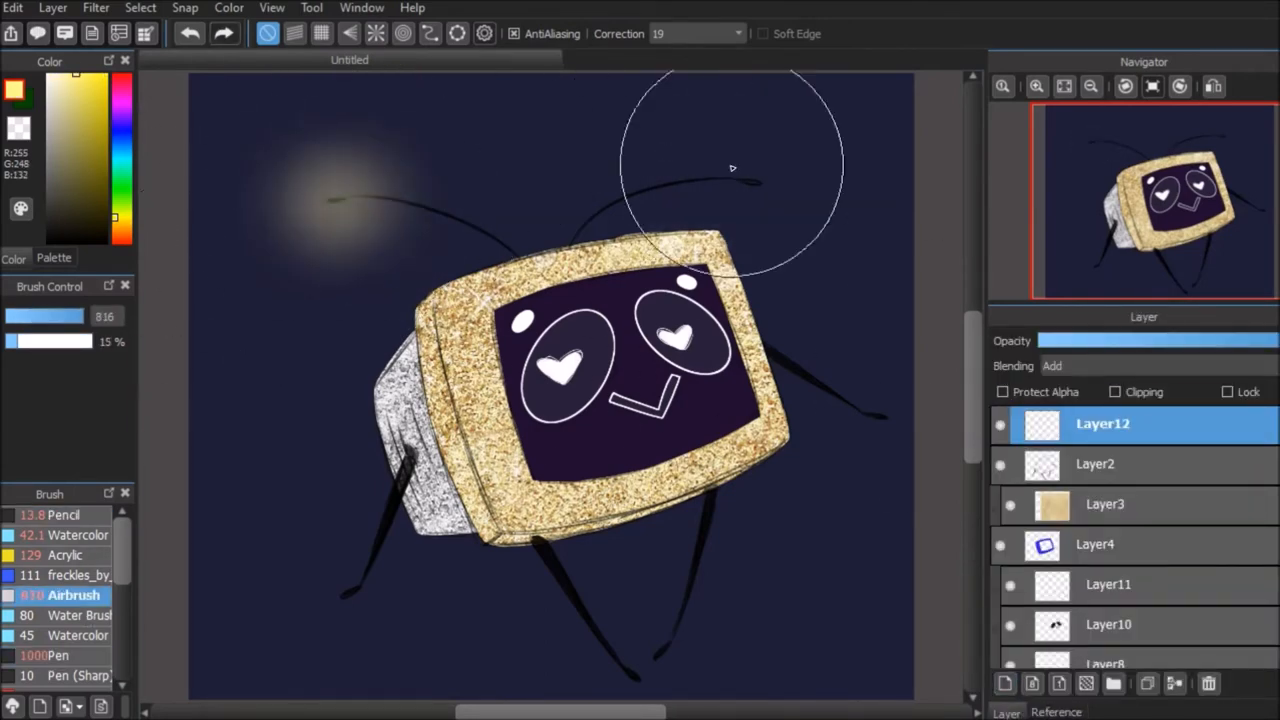